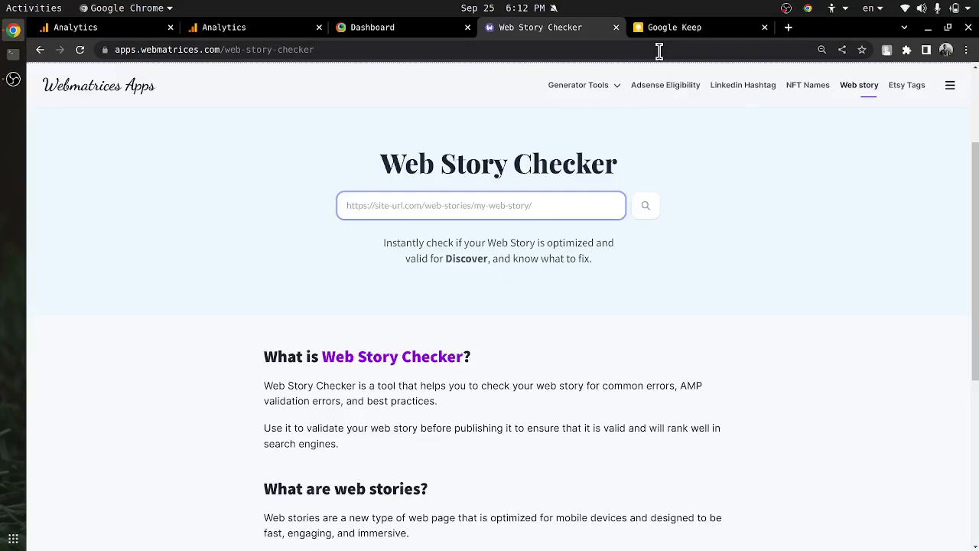
# Step: Open the Why Tailwind CSS? web story in a new Chrome tab beside the checker
pyautogui.click(676, 27)
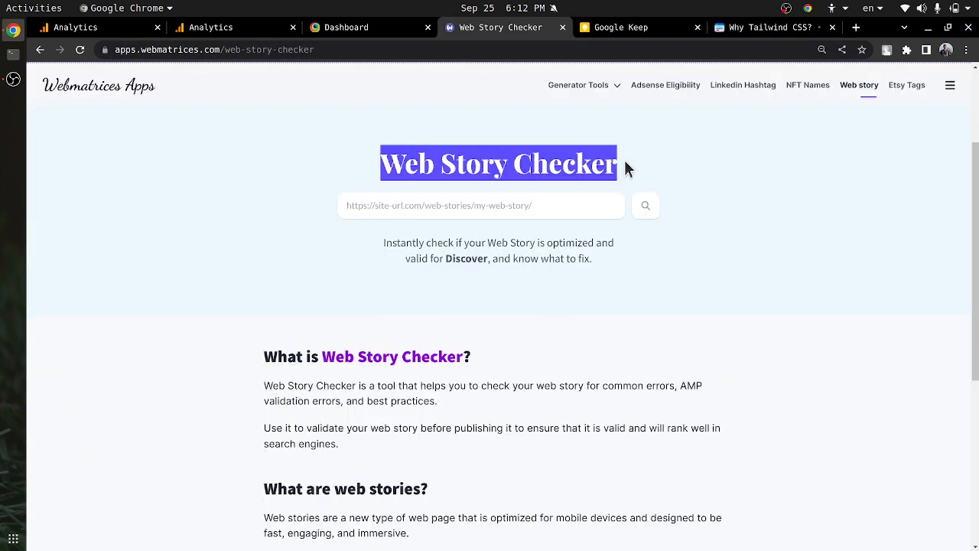
# Step: Advance the Why Tailwind CSS? story to its third slide, Framework Friendly
pyautogui.click(773, 27)
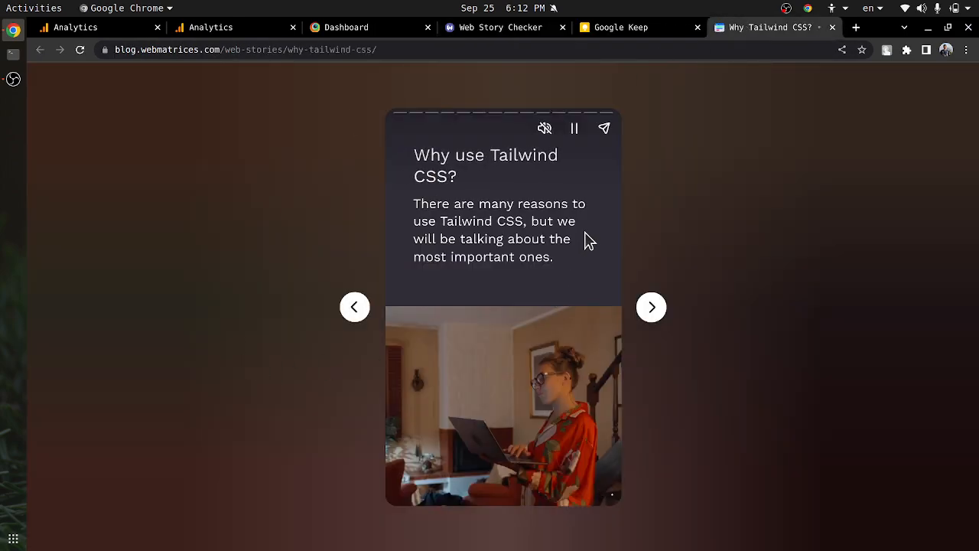
pyautogui.click(652, 306)
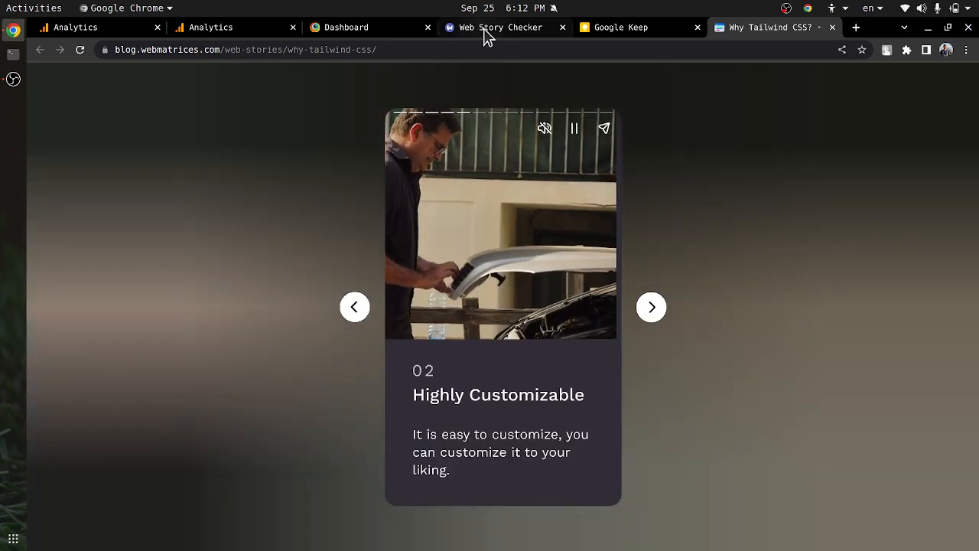
pyautogui.click(652, 306)
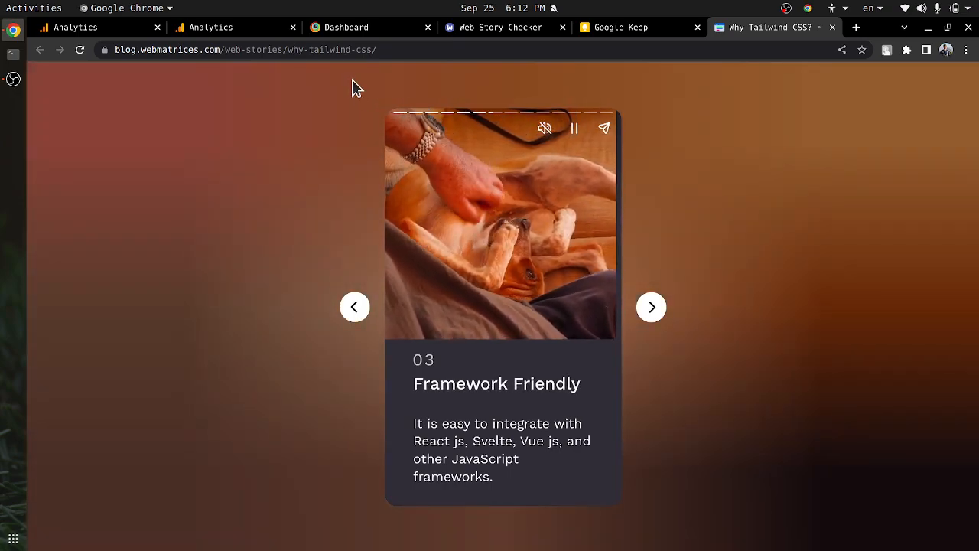
pyautogui.click(502, 27)
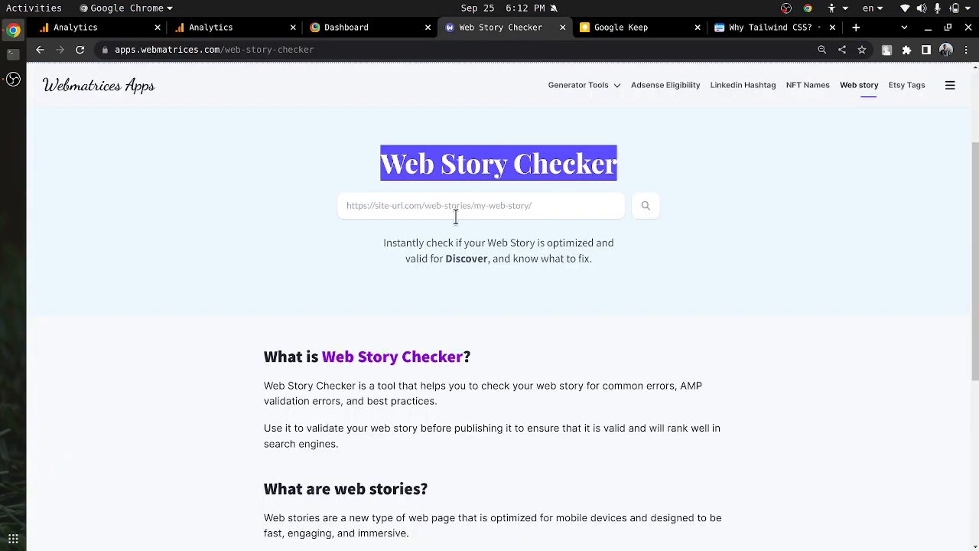
pyautogui.write('https://blog.webmatrices.com/web-stories/why-tailwind-css/')
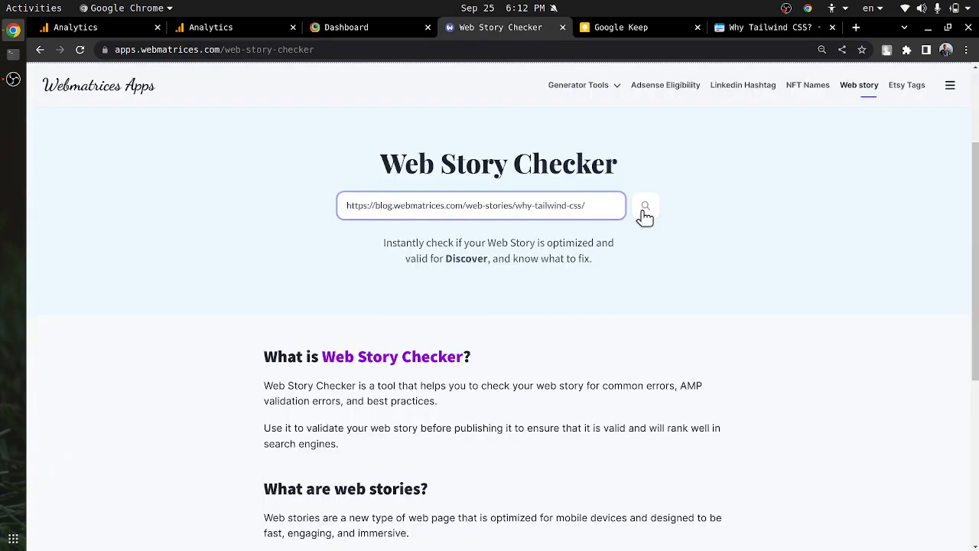
pyautogui.click(644, 207)
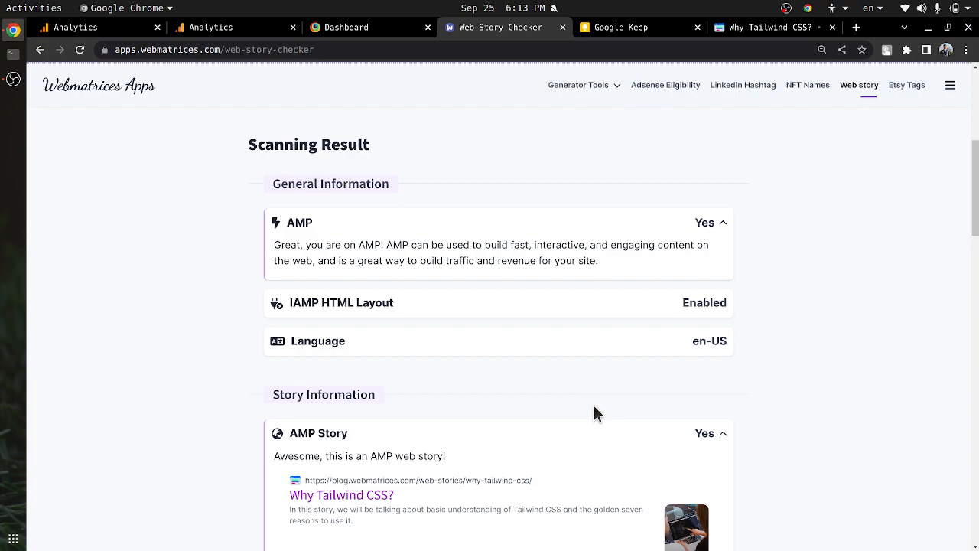
pyautogui.moveTo(759, 17)
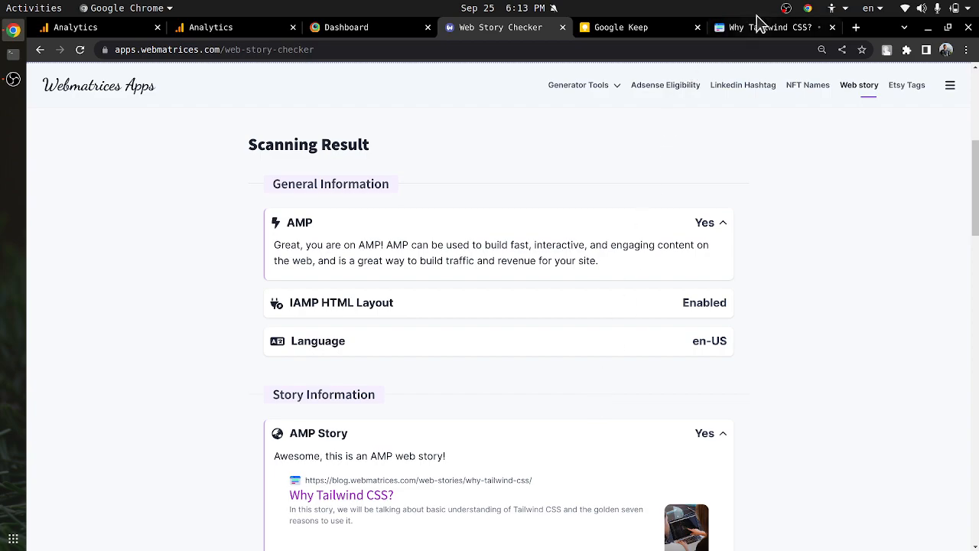
# Step: Scroll to the SEO Information checks showing title and description provided
pyautogui.scroll(-3)
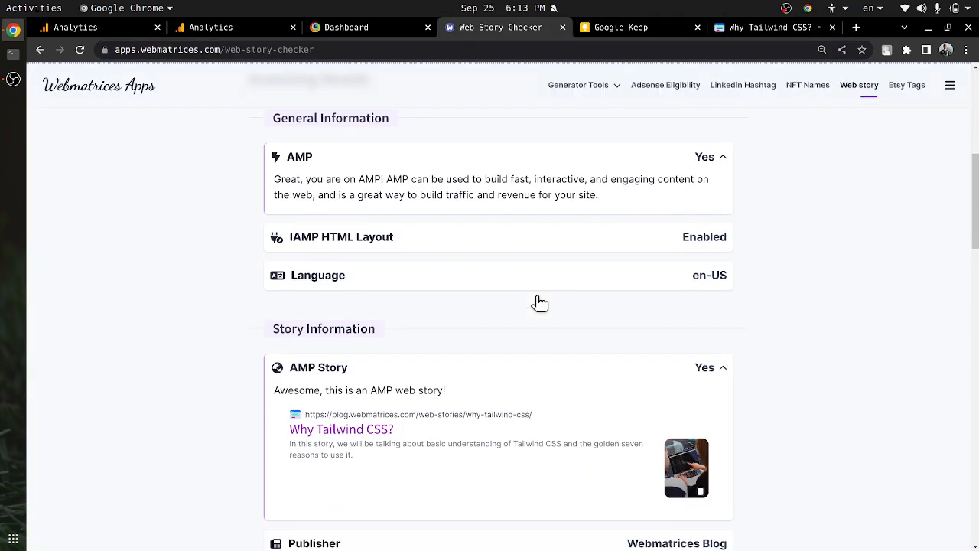
pyautogui.scroll(-3)
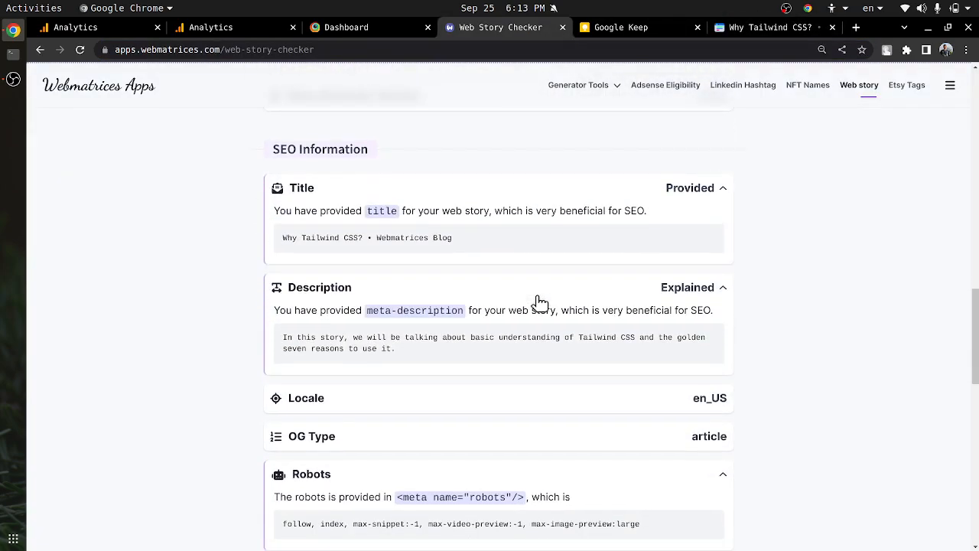
pyautogui.scroll(-3)
pyautogui.write('sea')
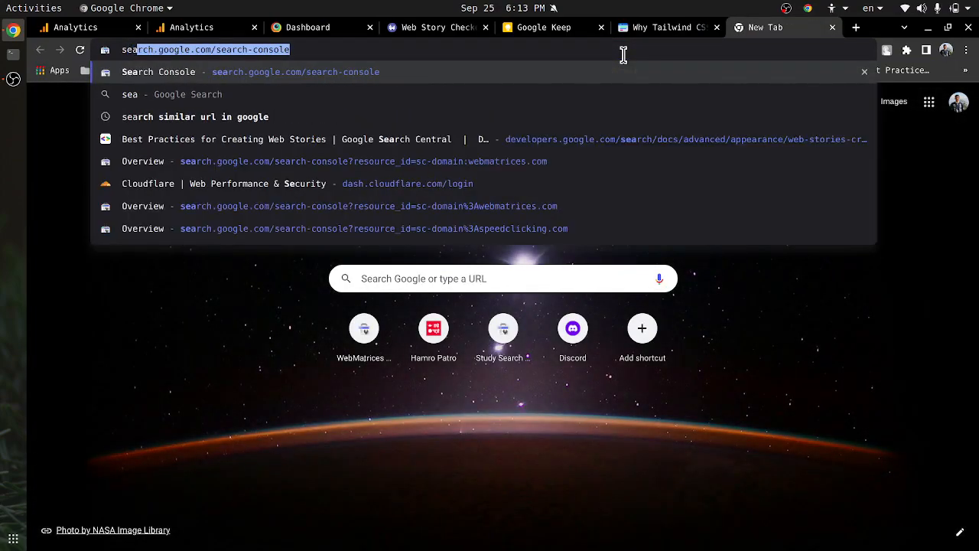
# Step: View Search Console's Discover top pages listing why-tailwind-css, then return to the checker's media results
pyautogui.click(142, 161)
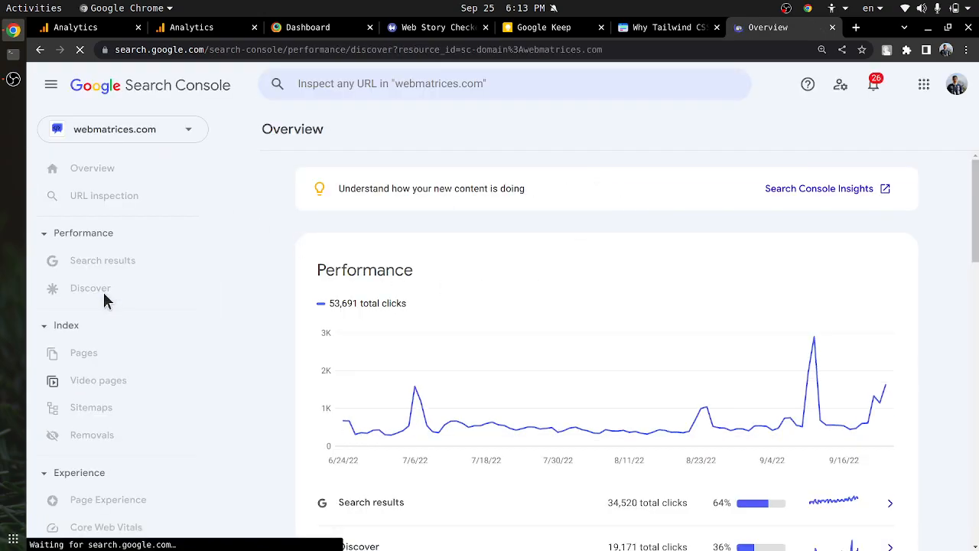
pyautogui.click(90, 288)
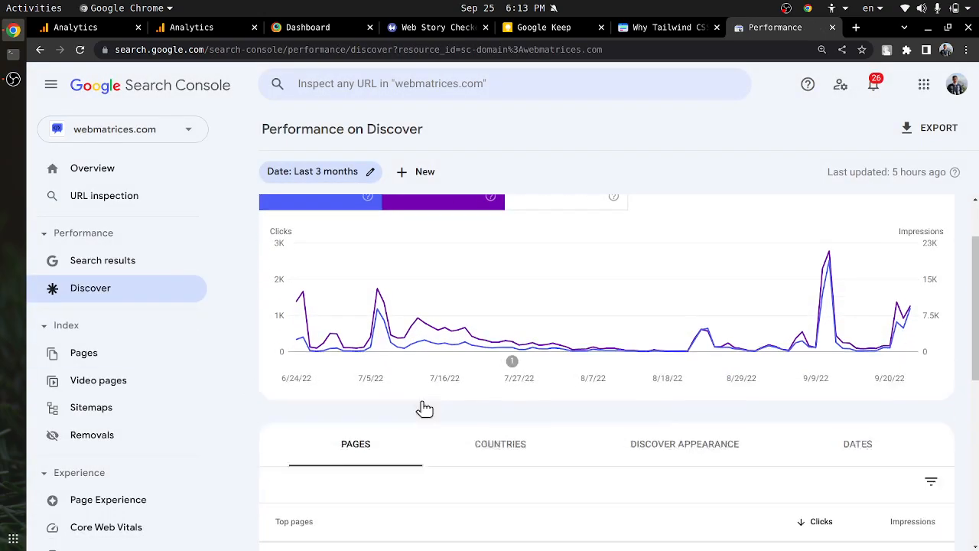
pyautogui.scroll(-3)
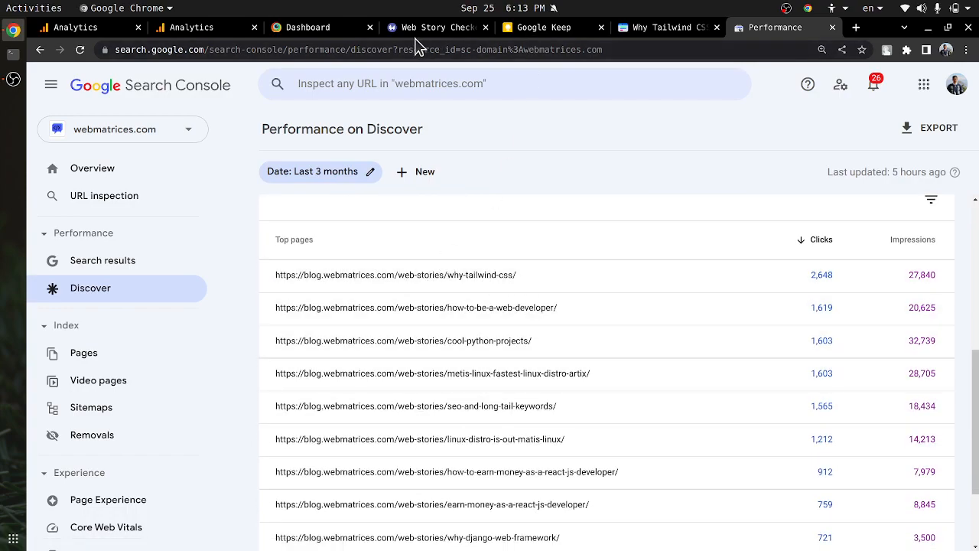
pyautogui.click(432, 28)
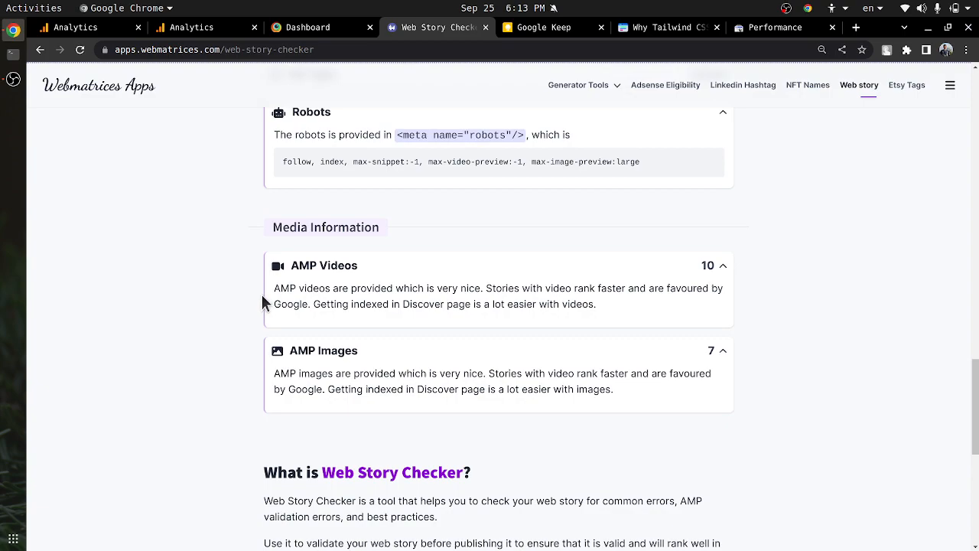
pyautogui.moveTo(277, 288)
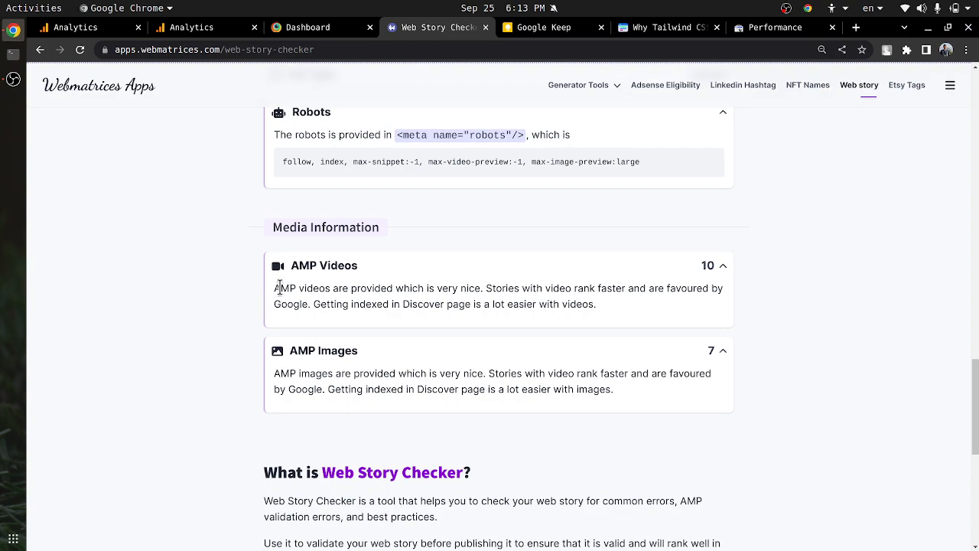
pyautogui.moveTo(276, 300)
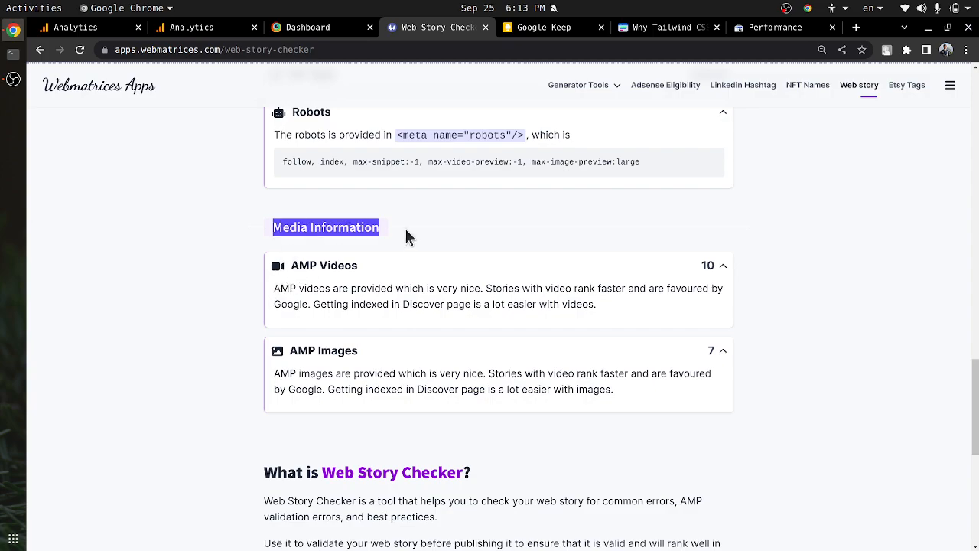
pyautogui.moveTo(294, 288)
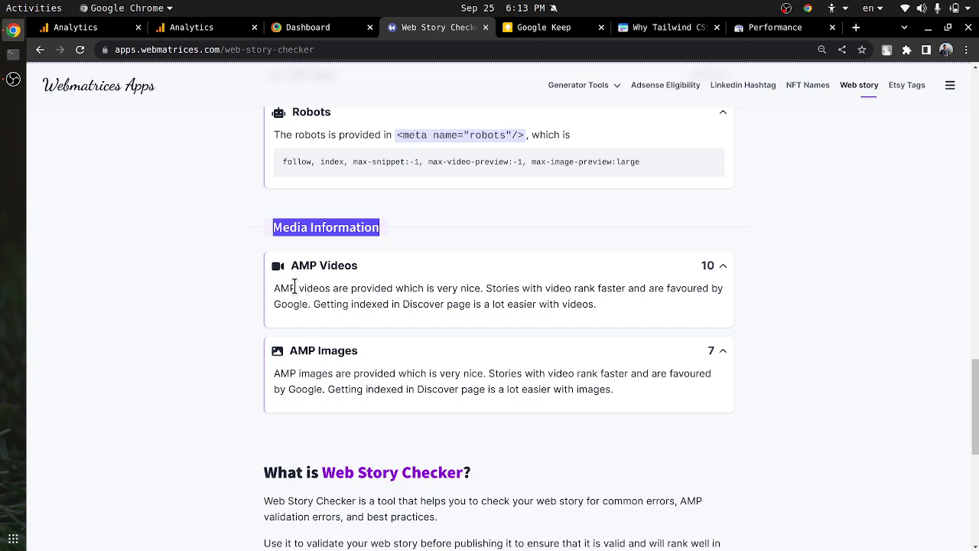
pyautogui.moveTo(371, 306)
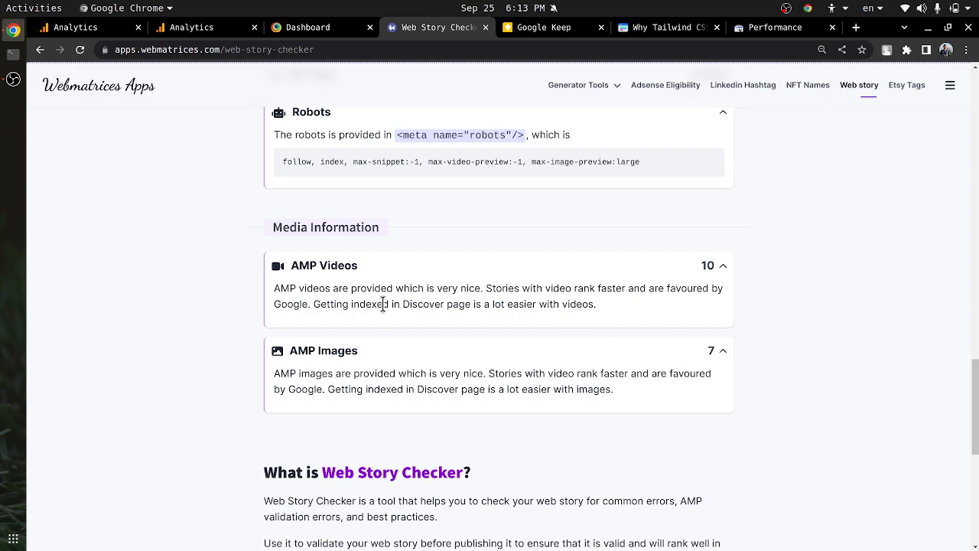
pyautogui.moveTo(546, 306)
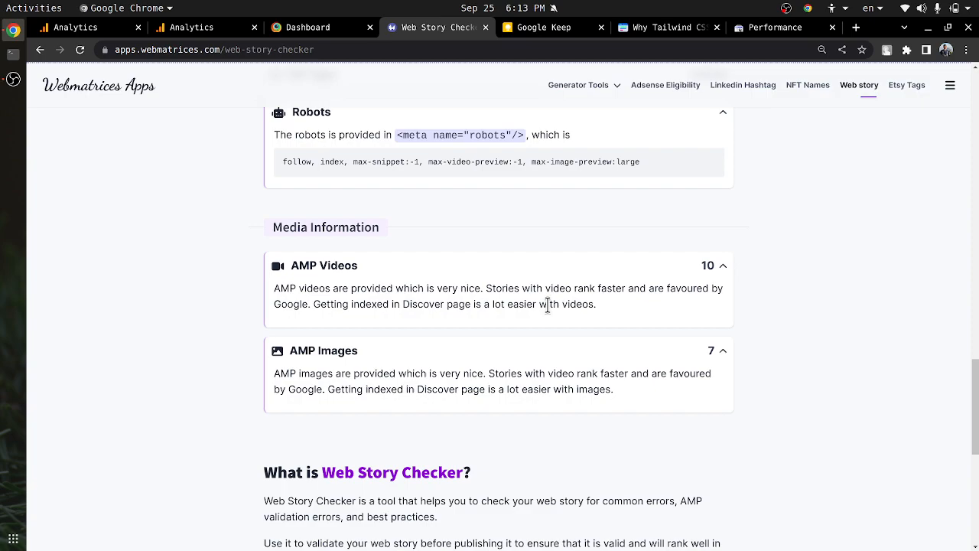
pyautogui.moveTo(276, 374); pyautogui.dragTo(532, 373)
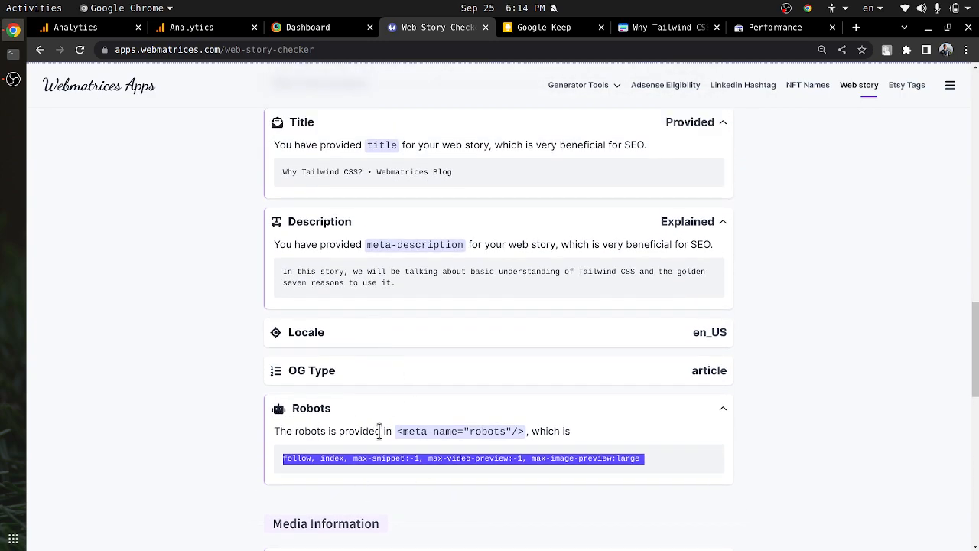
pyautogui.moveTo(465, 431)
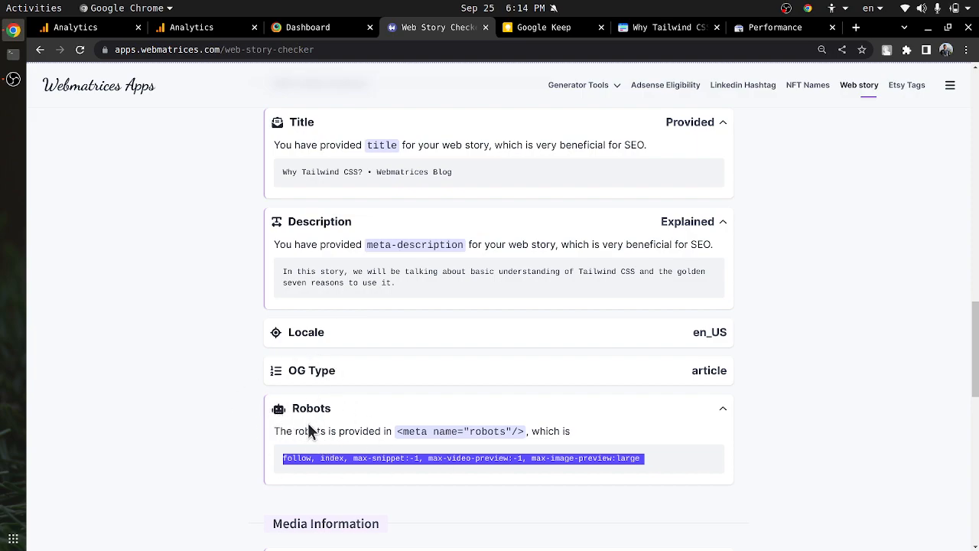
pyautogui.moveTo(373, 385)
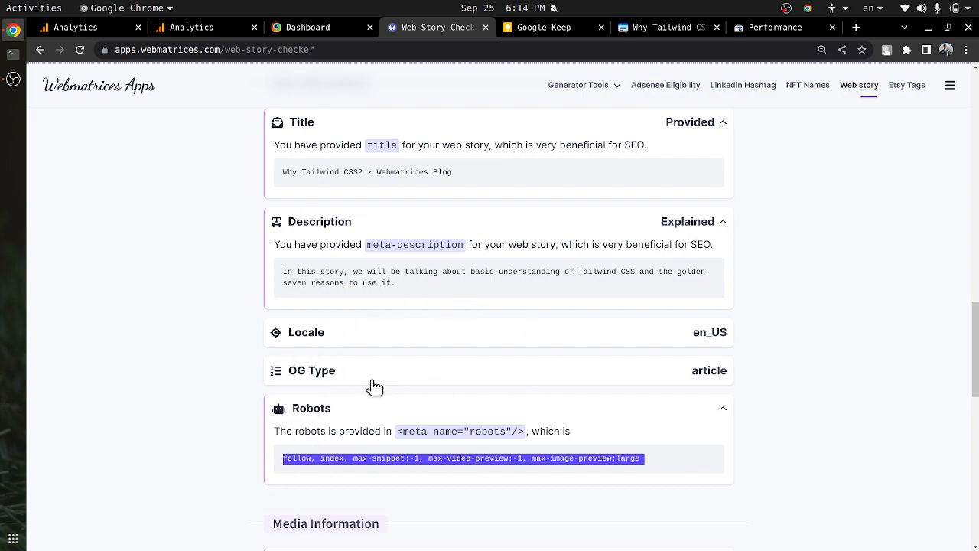
pyautogui.scroll(3)
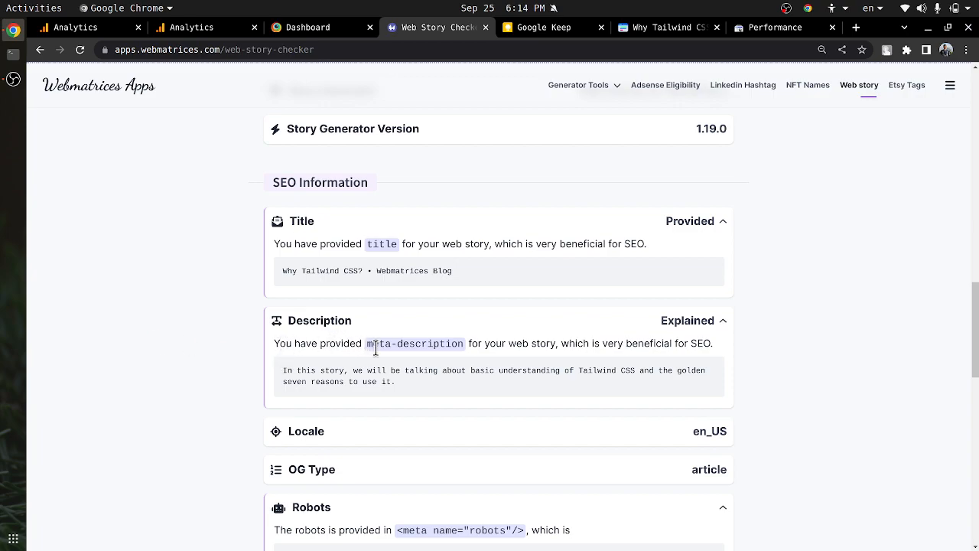
pyautogui.moveTo(581, 342)
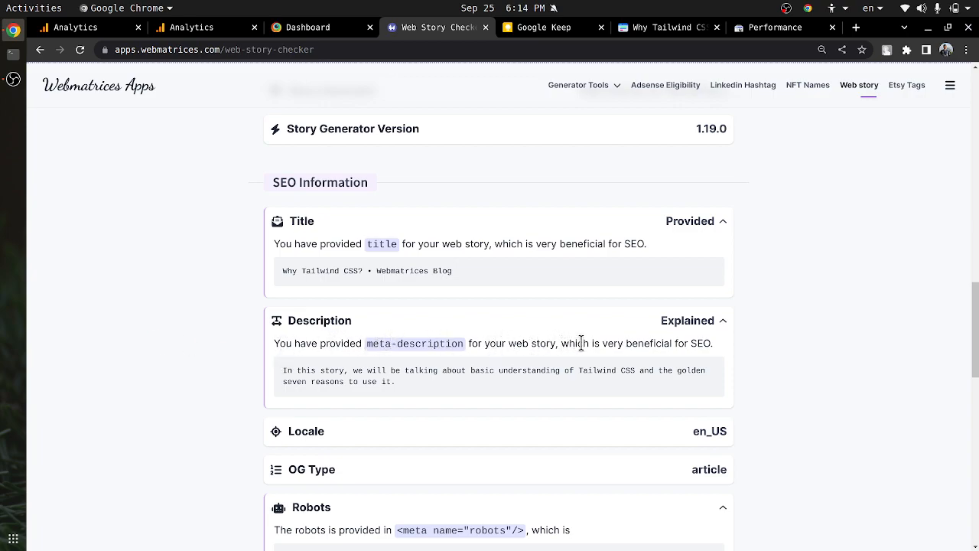
pyautogui.moveTo(597, 340)
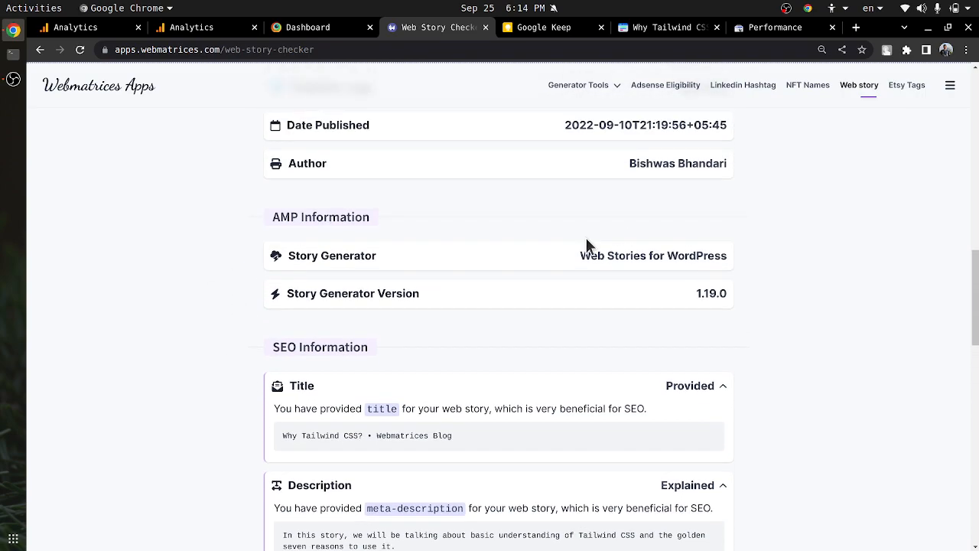
pyautogui.moveTo(616, 264)
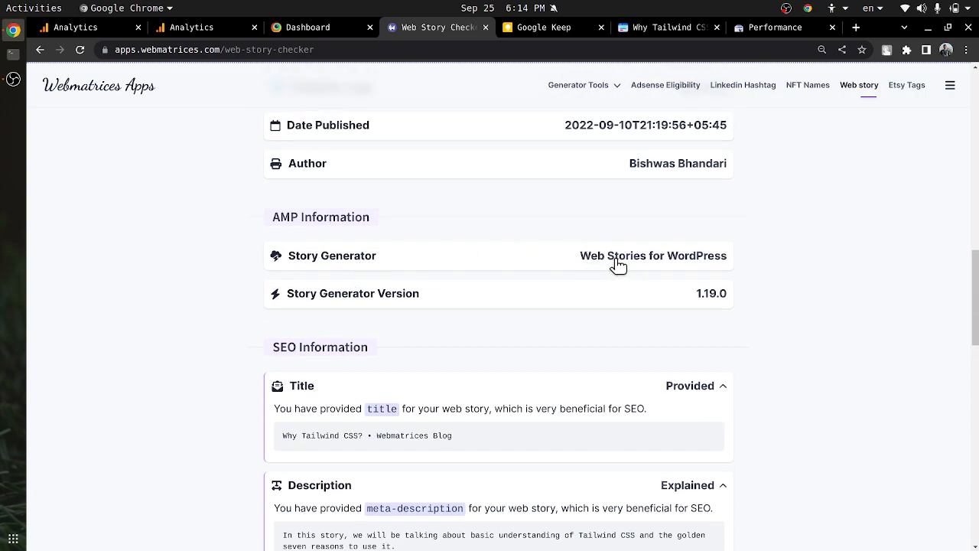
pyautogui.doubleClick(653, 255)
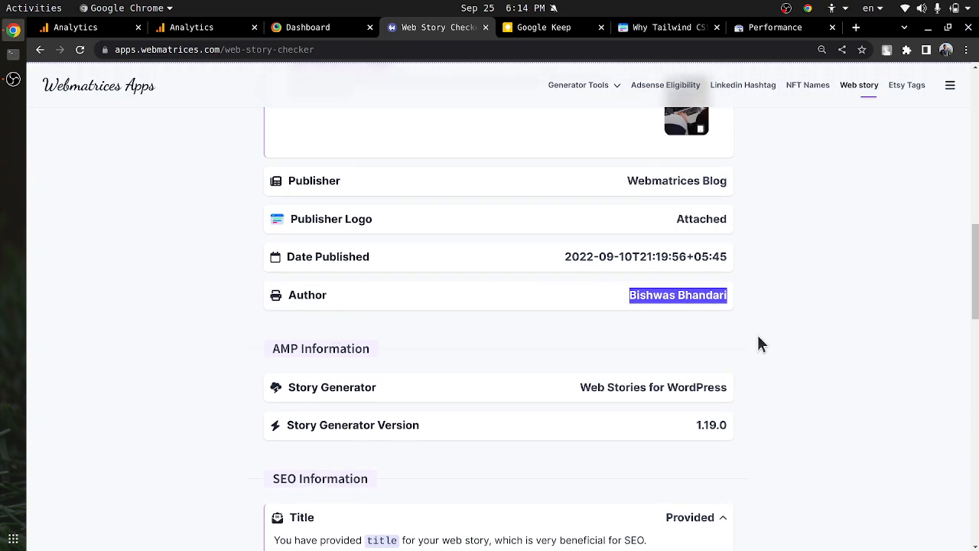
pyautogui.doubleClick(701, 219)
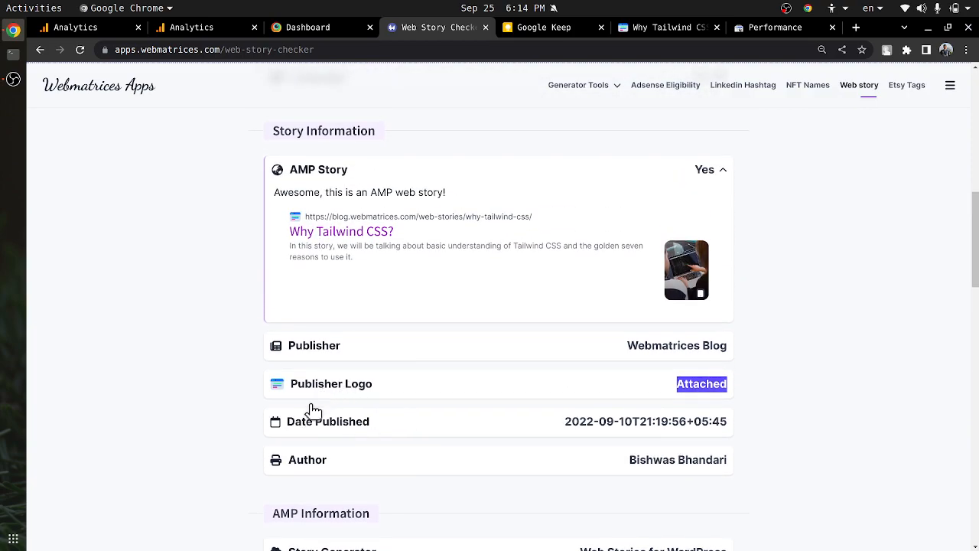
pyautogui.moveTo(662, 361)
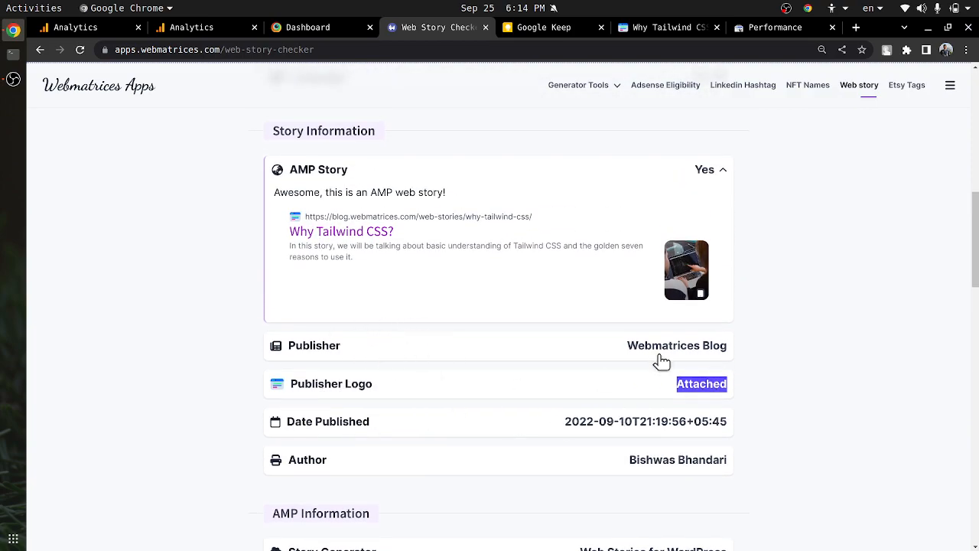
pyautogui.scroll(-3)
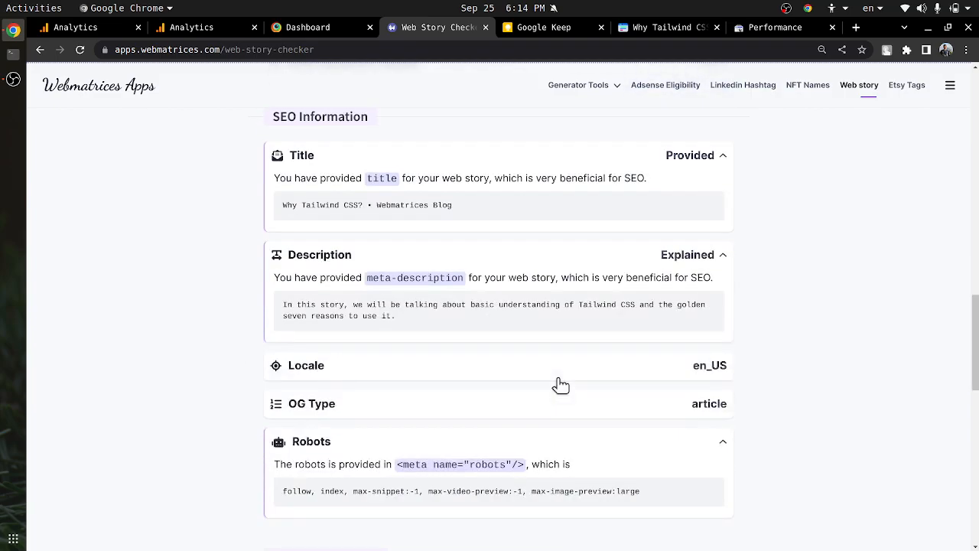
pyautogui.scroll(-3)
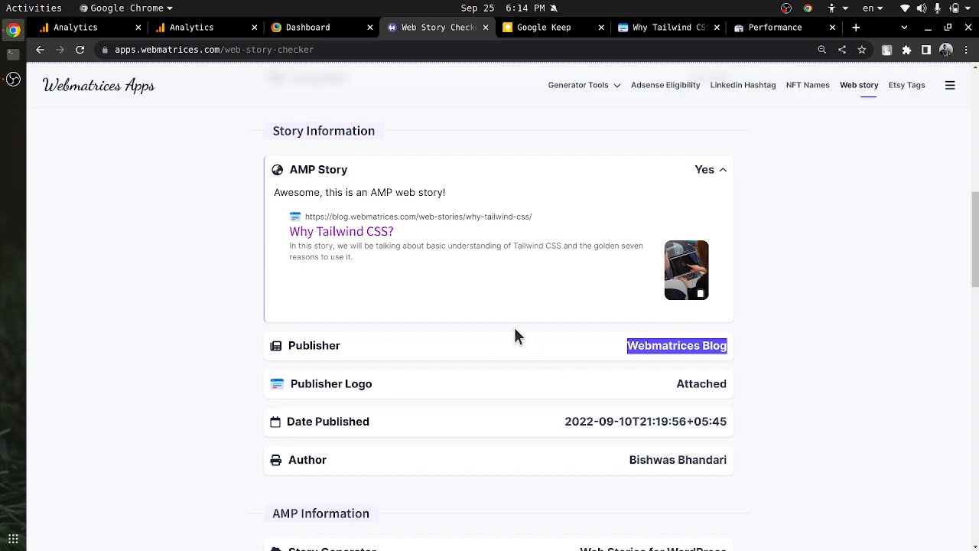
pyautogui.moveTo(371, 282)
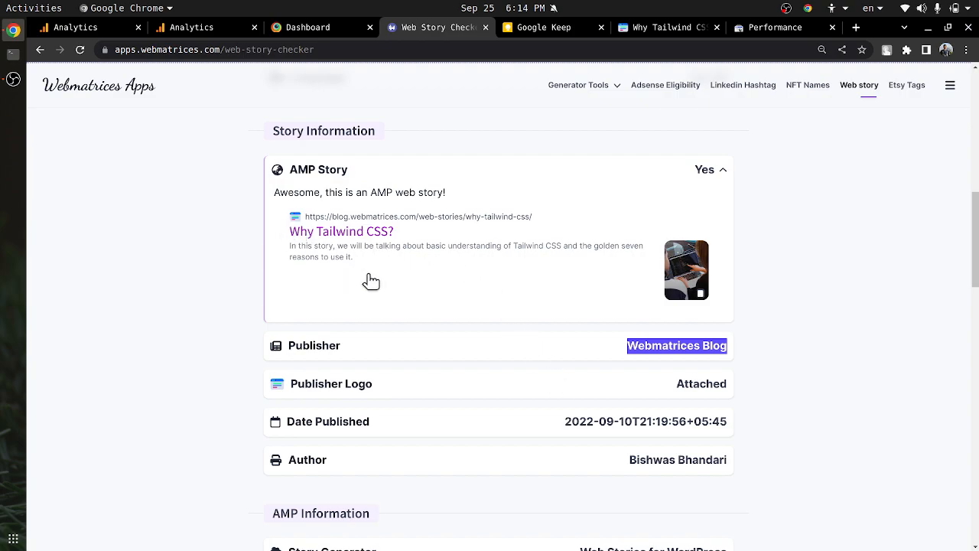
pyautogui.moveTo(306, 242)
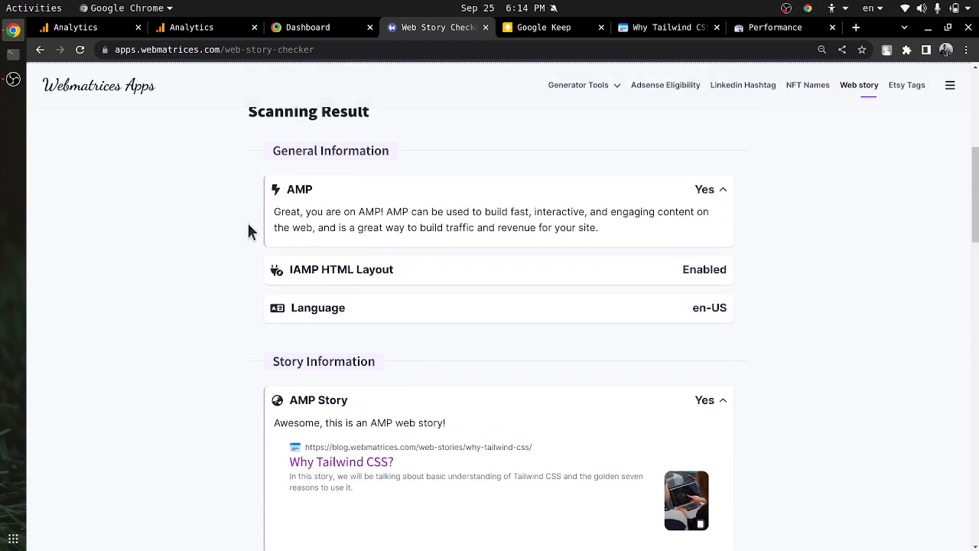
pyautogui.moveTo(274, 211); pyautogui.dragTo(428, 211)
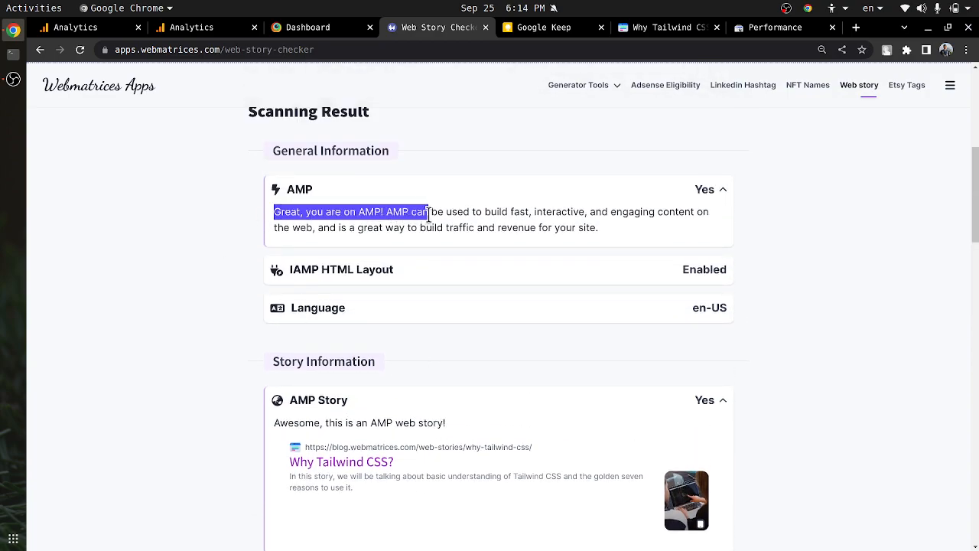
pyautogui.moveTo(425, 211); pyautogui.dragTo(529, 212)
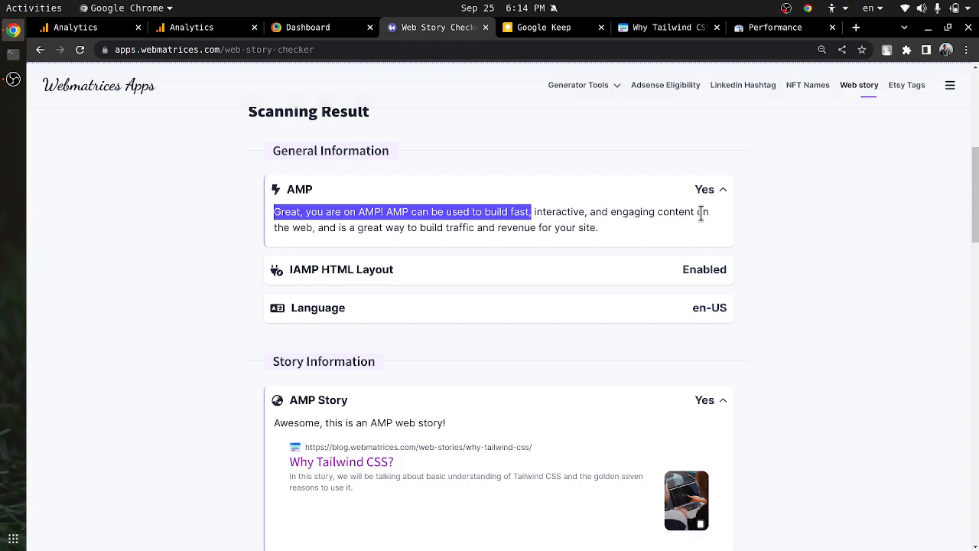
pyautogui.moveTo(431, 226)
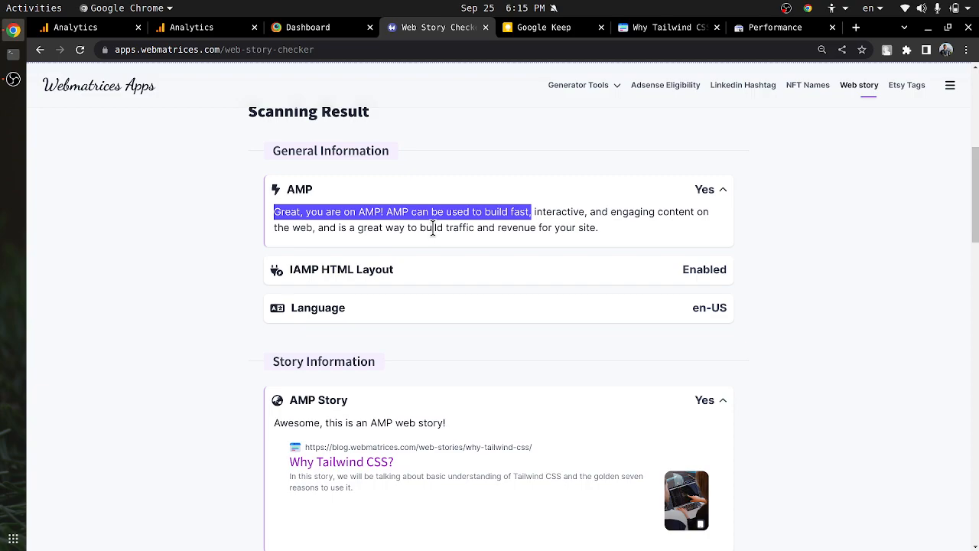
pyautogui.scroll(-3)
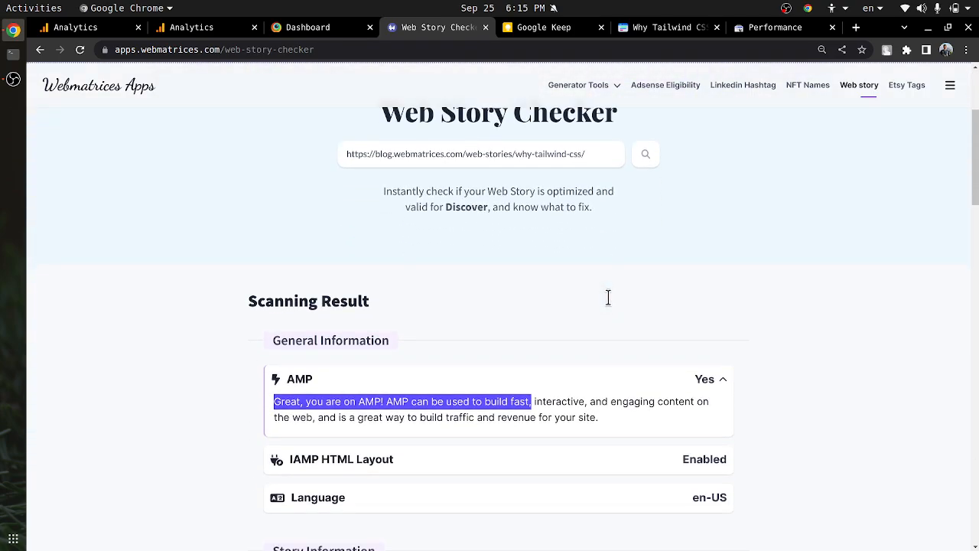
pyautogui.scroll(-3)
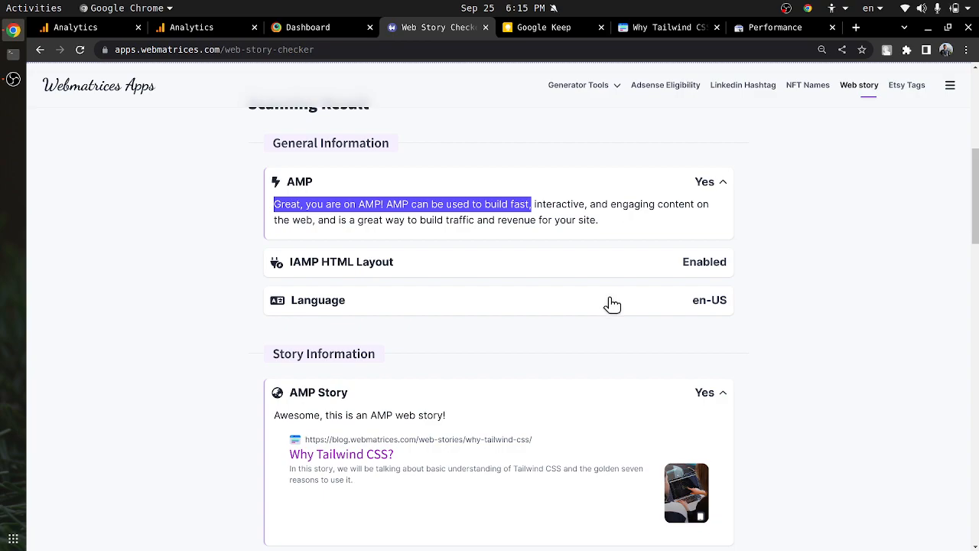